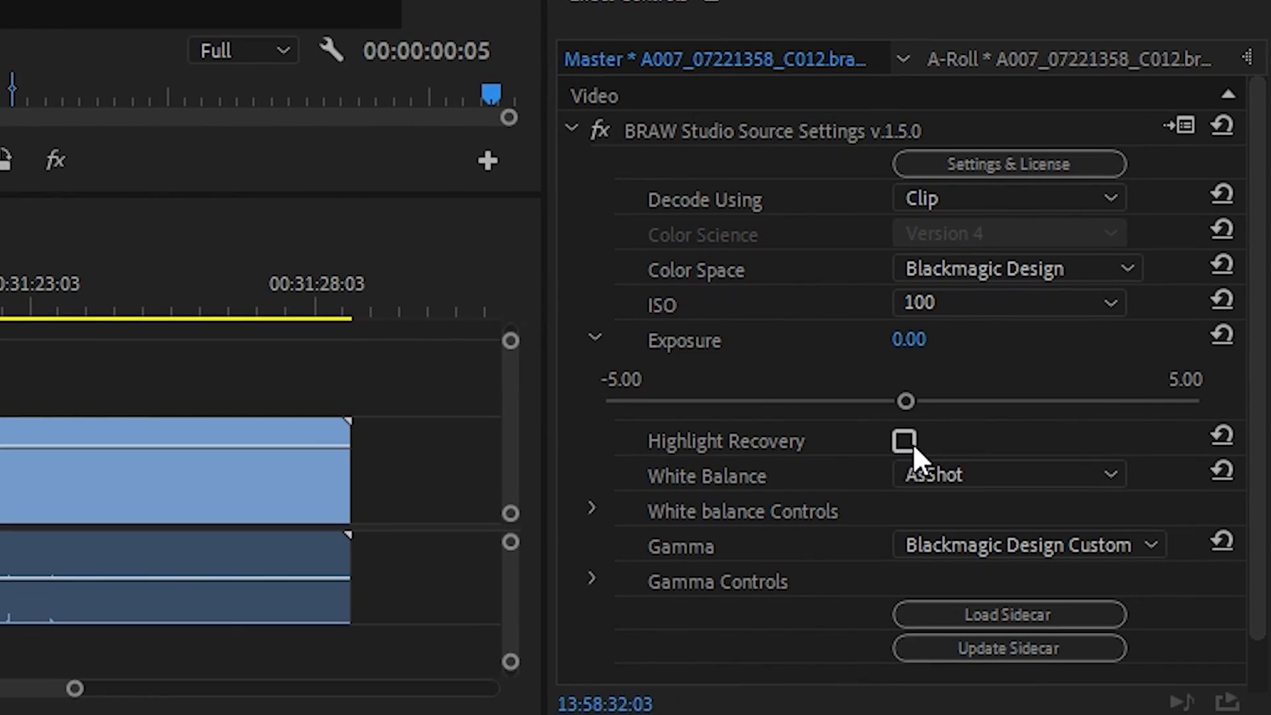
# Raise the flashlight BRAW clip's ISO to 400 in BRAW Studio Source Settings.
pyautogui.click(904, 441)
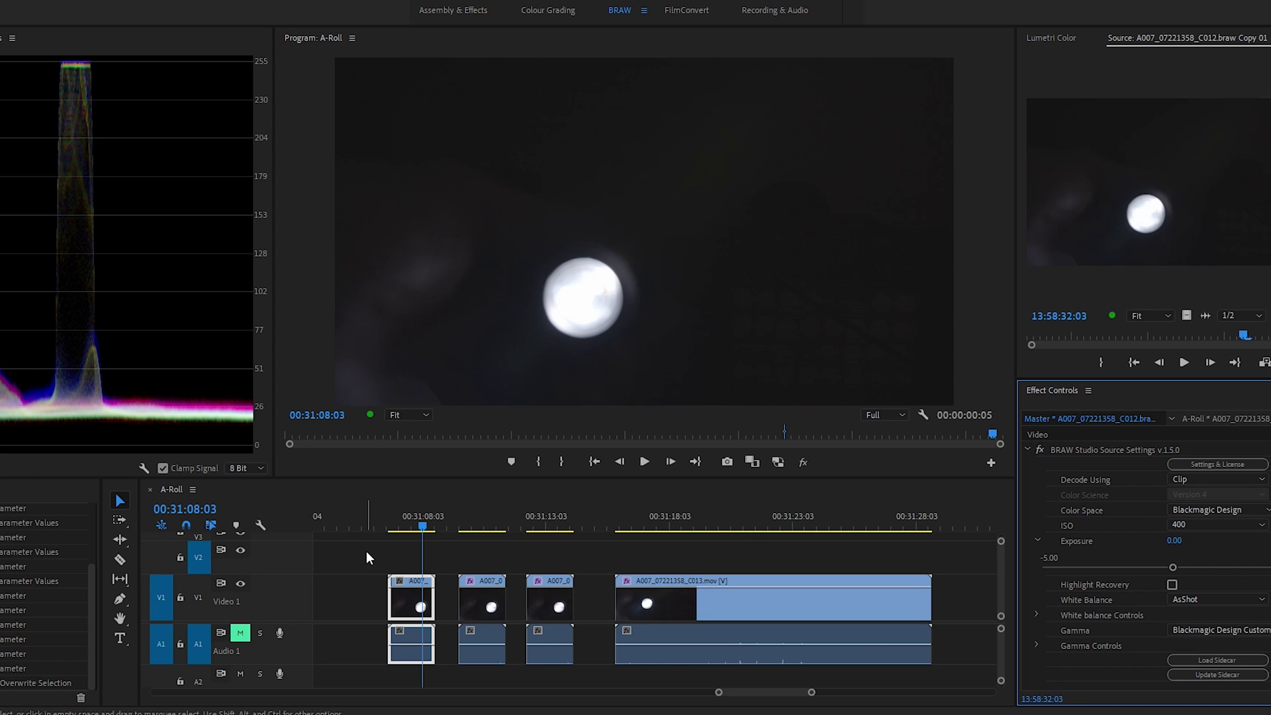
pyautogui.moveTo(495, 549)
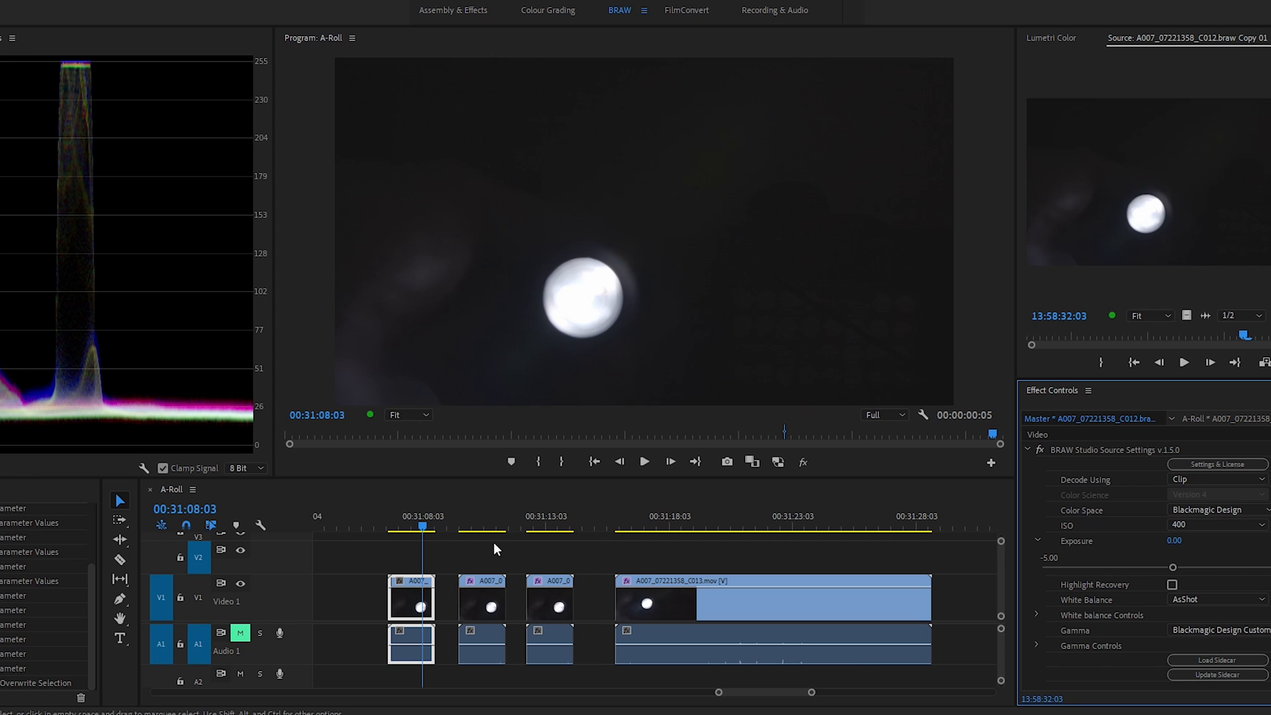
pyautogui.moveTo(165, 342)
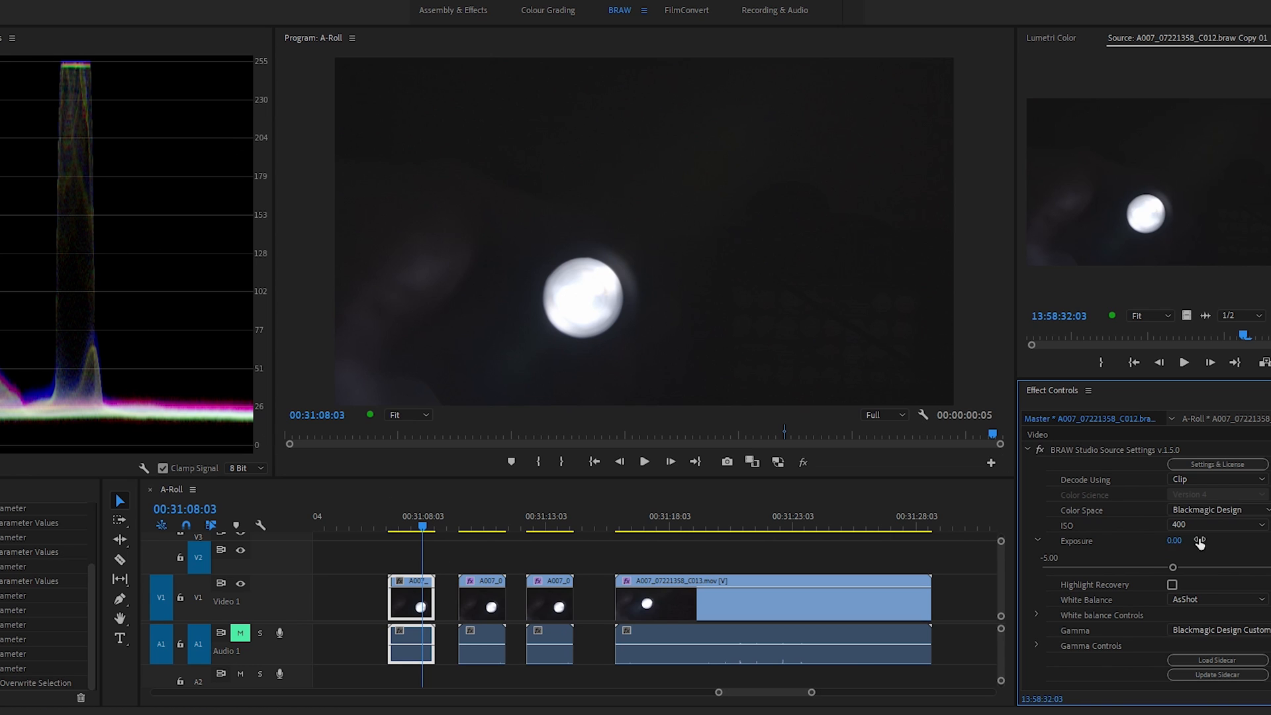
# Set the flashlight clip's ISO back to 100 from the ISO list.
pyautogui.click(1221, 525)
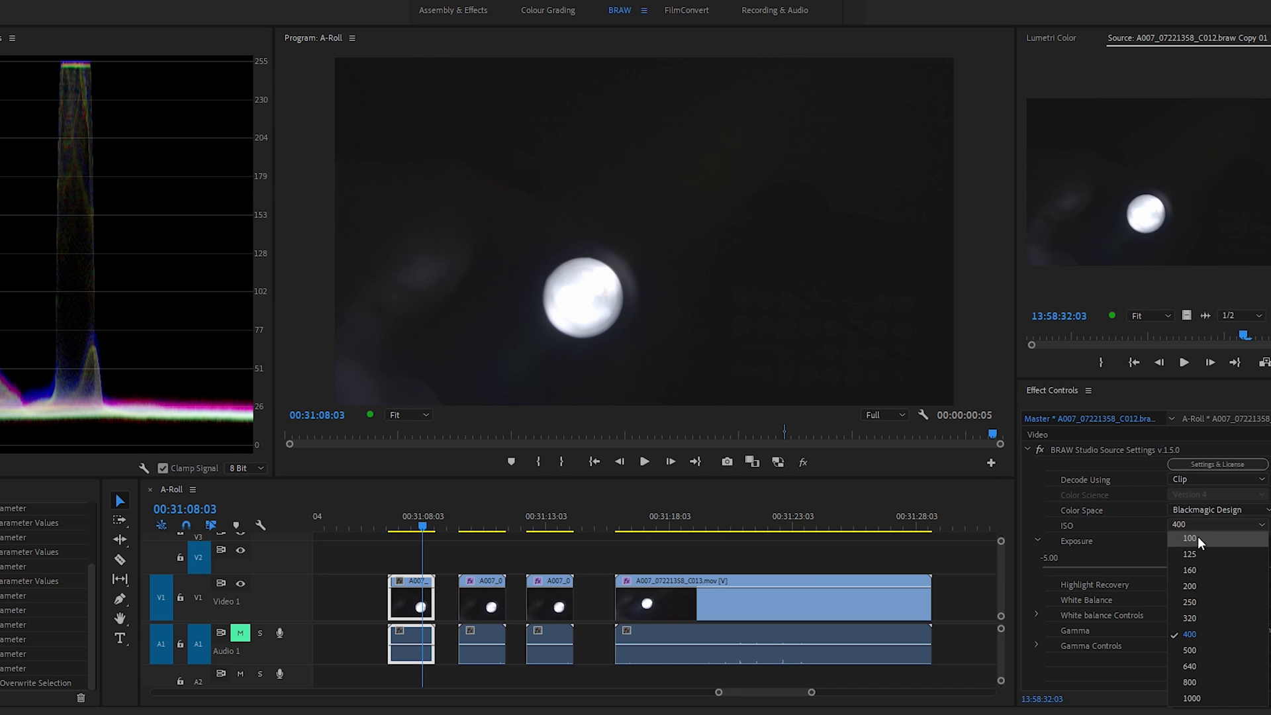
pyautogui.click(1189, 586)
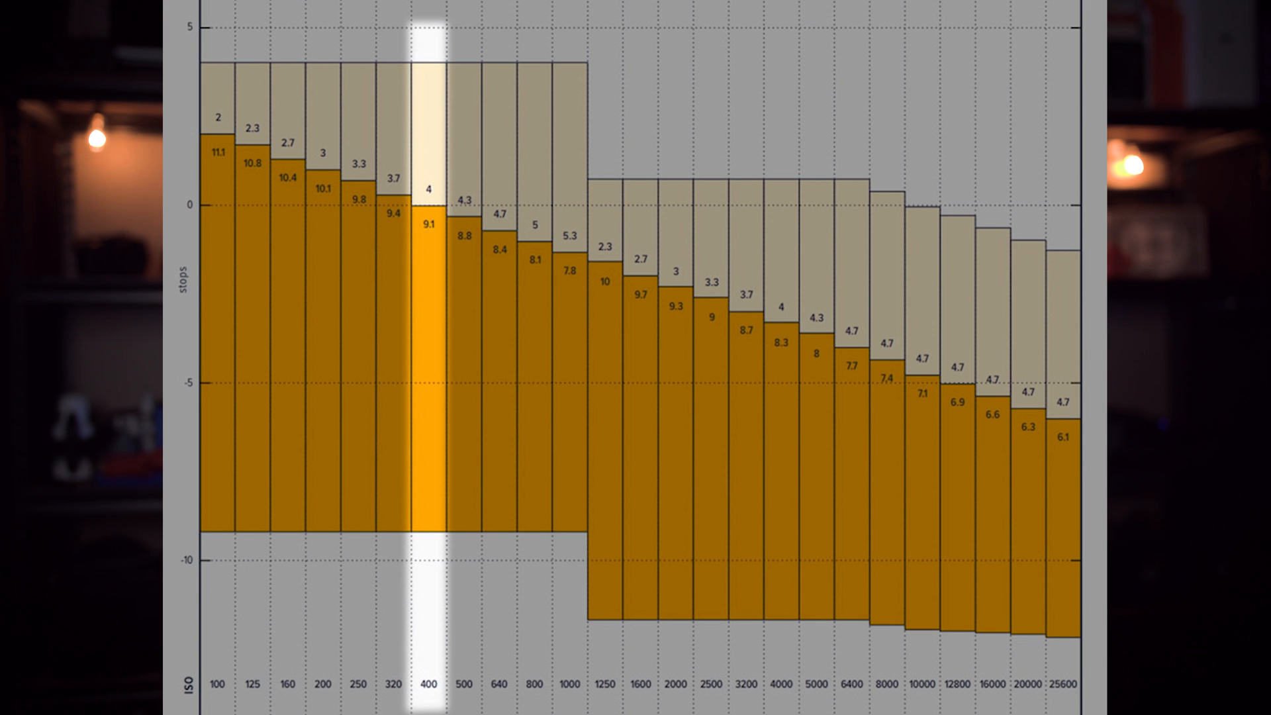
pyautogui.moveTo(782, 309)
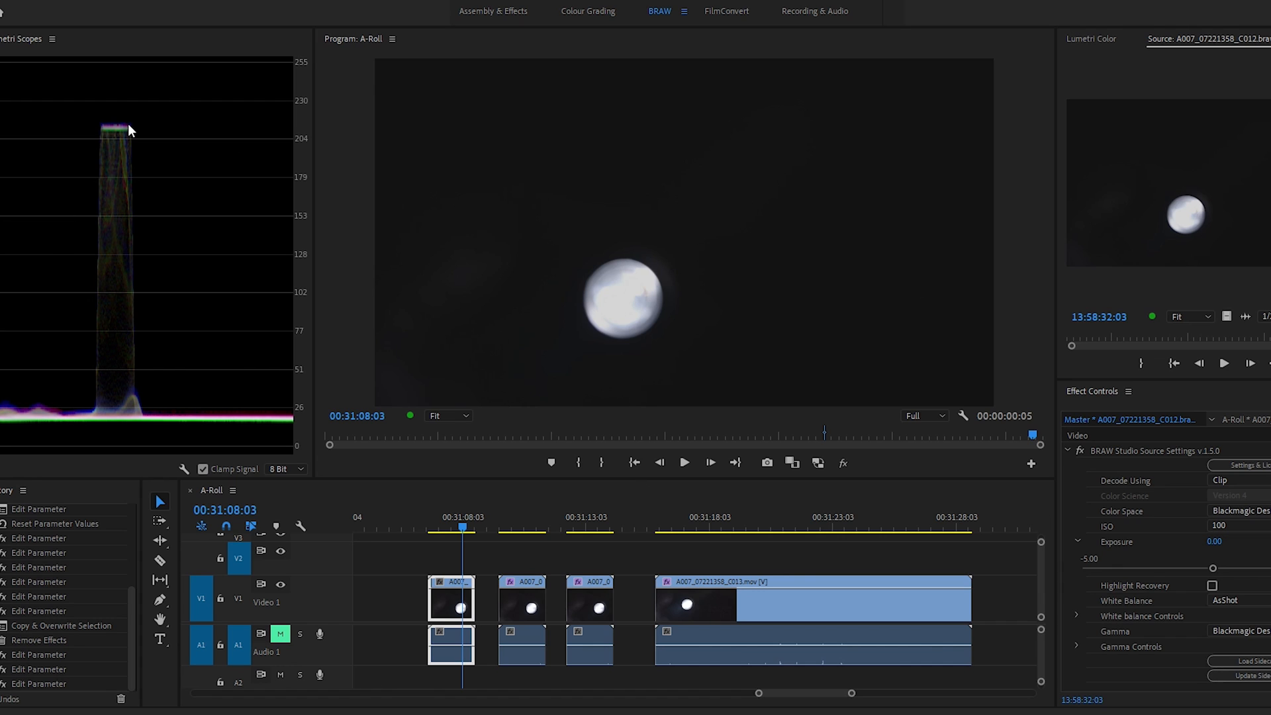
pyautogui.moveTo(780, 397)
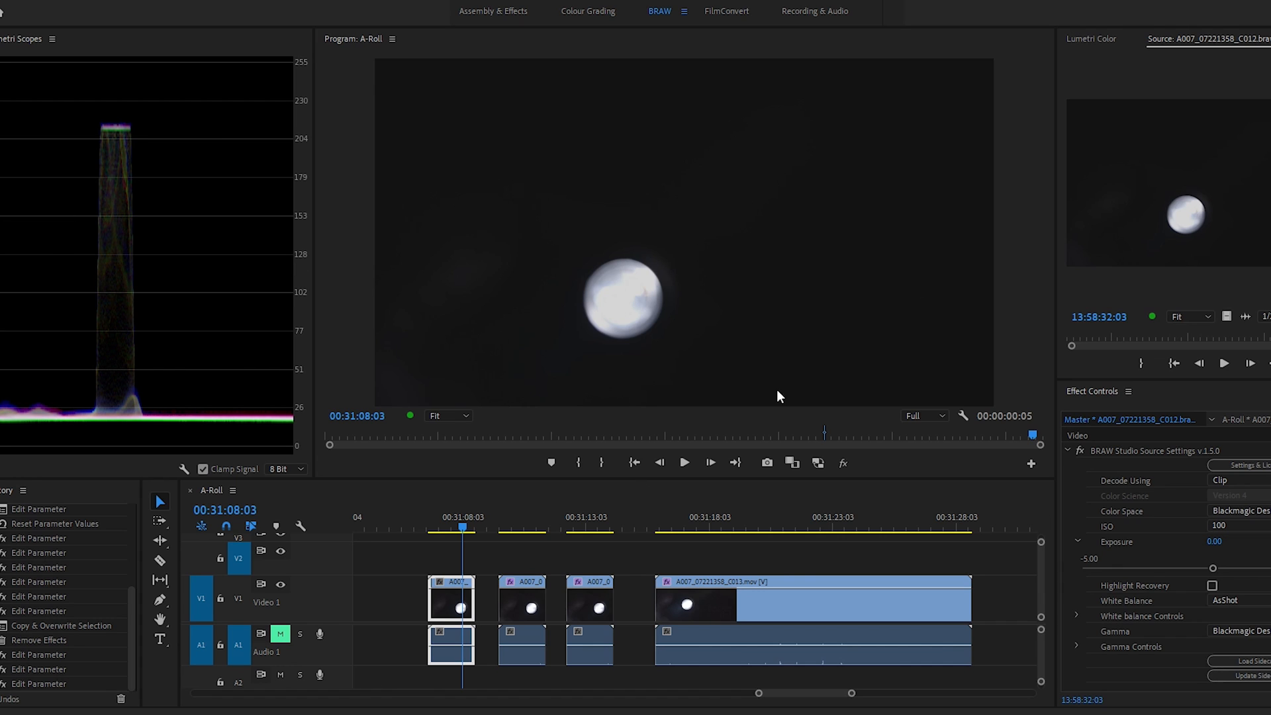
pyautogui.click(1211, 585)
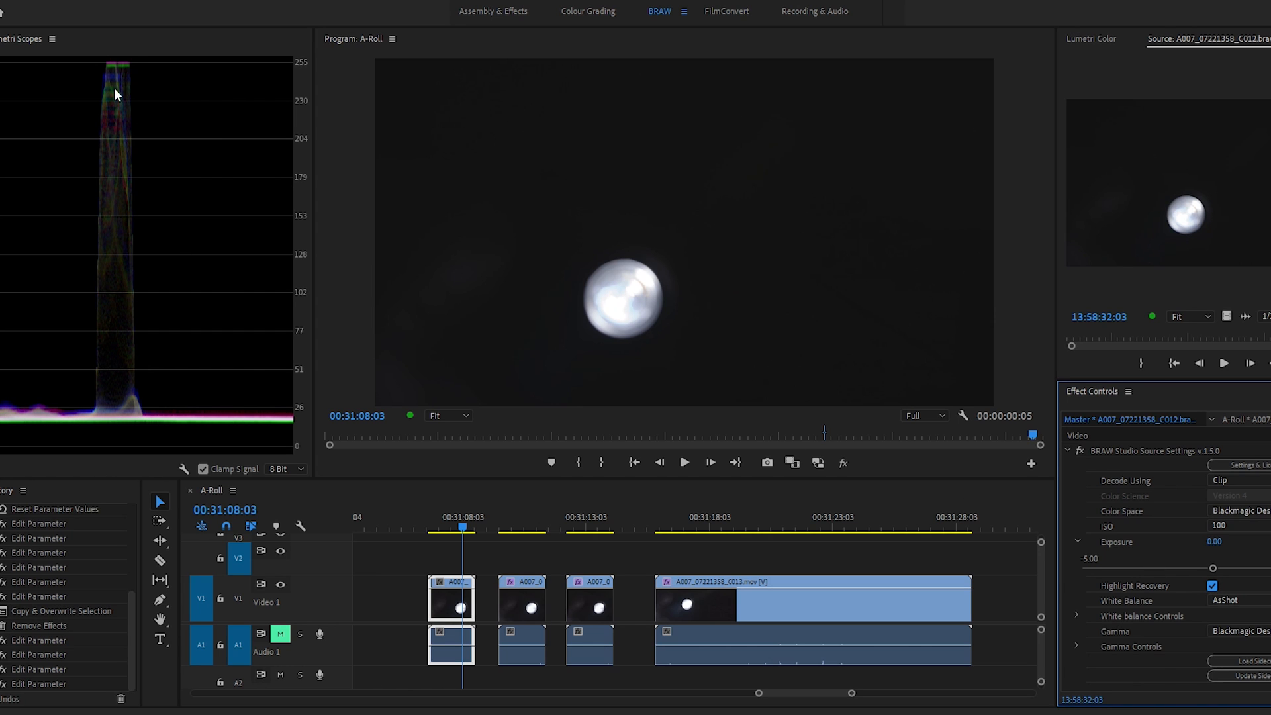
pyautogui.moveTo(638, 302)
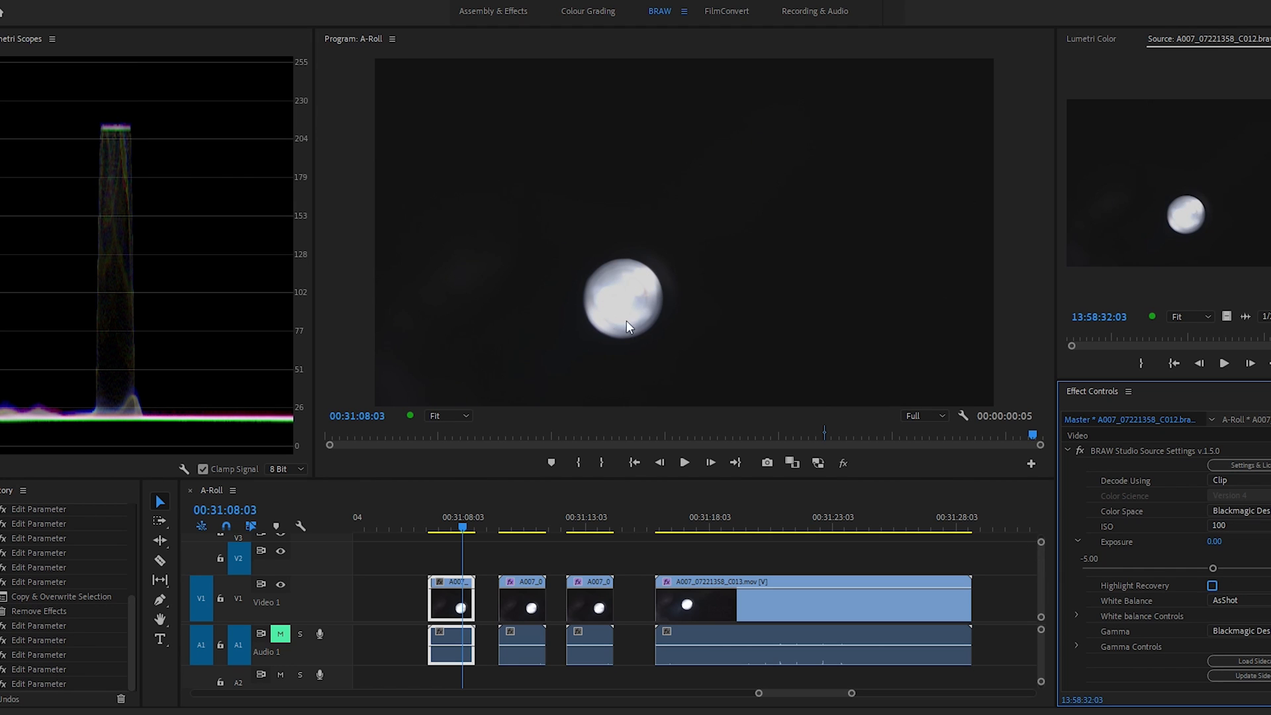
pyautogui.click(1207, 585)
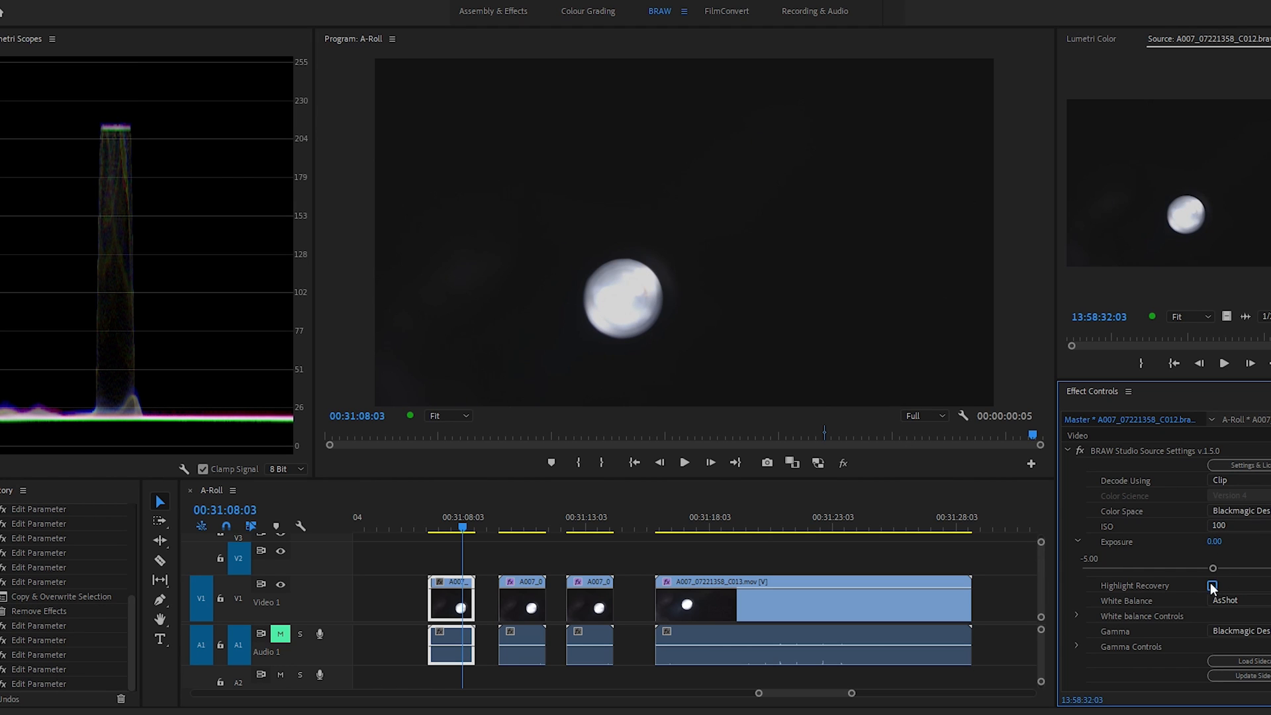
pyautogui.click(1214, 584)
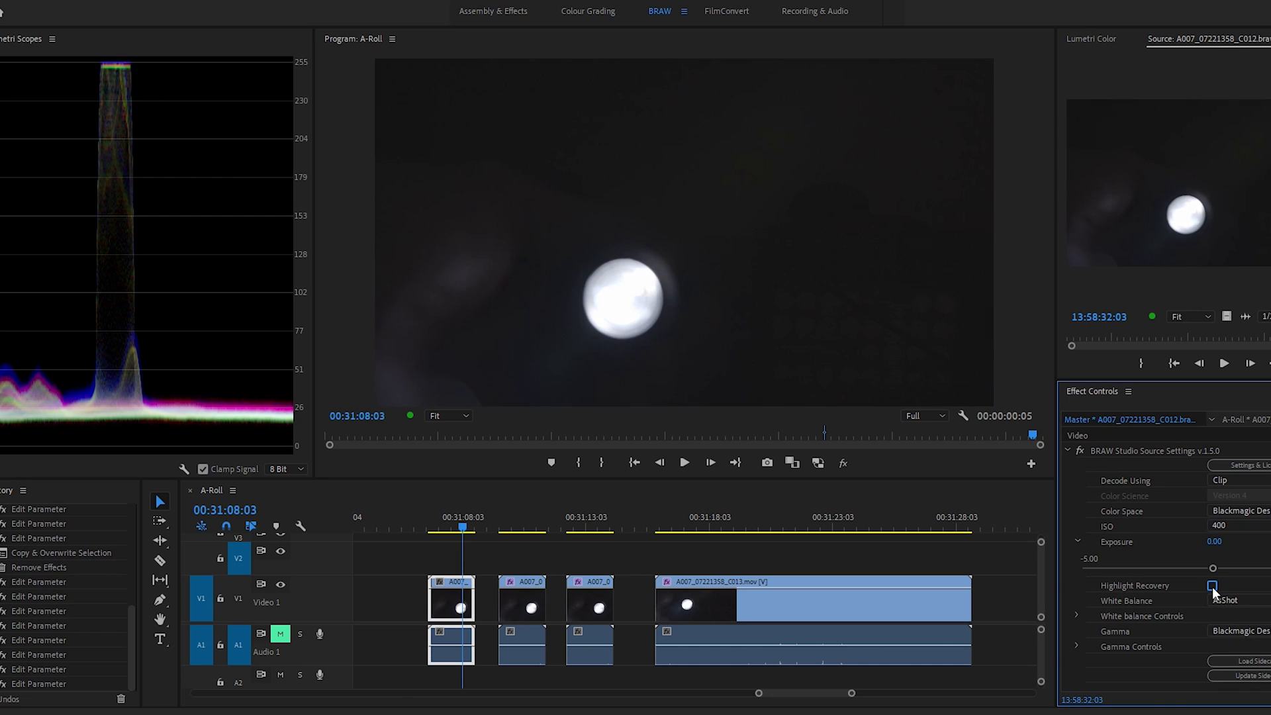
# Enable Highlight Recovery for the BRAW clip and revisit the ISO setting.
pyautogui.click(1211, 585)
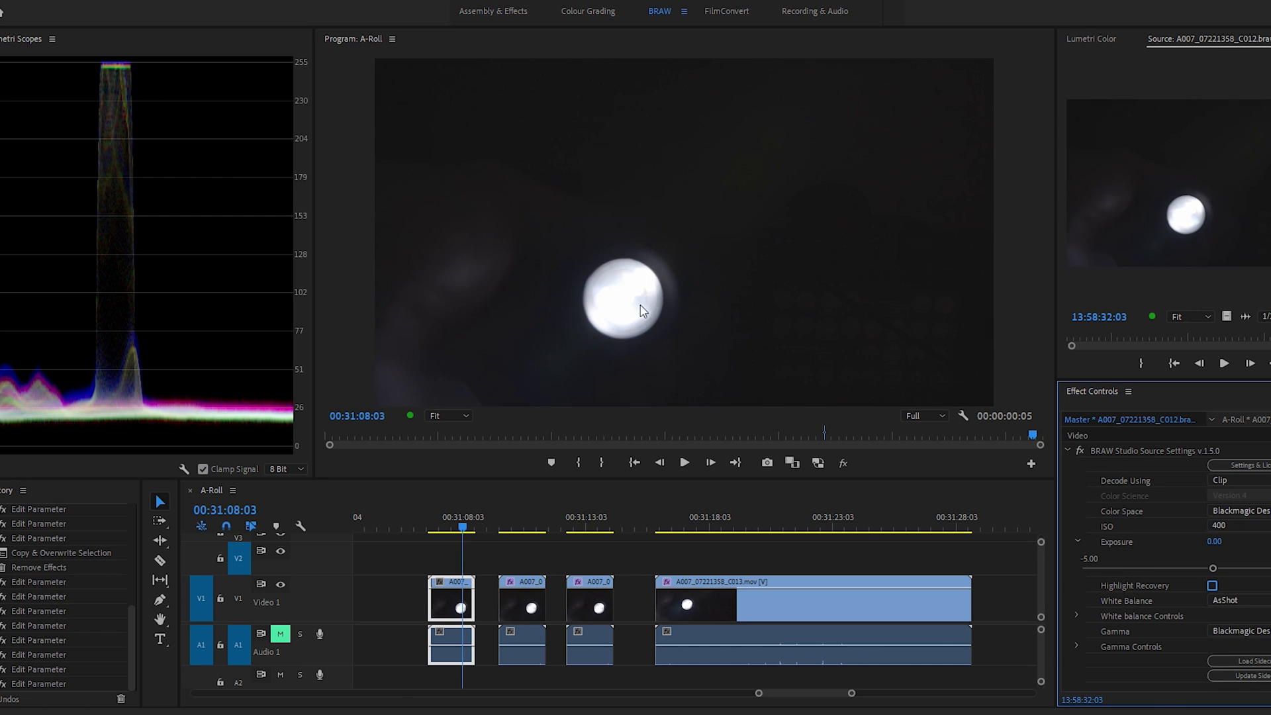
pyautogui.moveTo(347, 256)
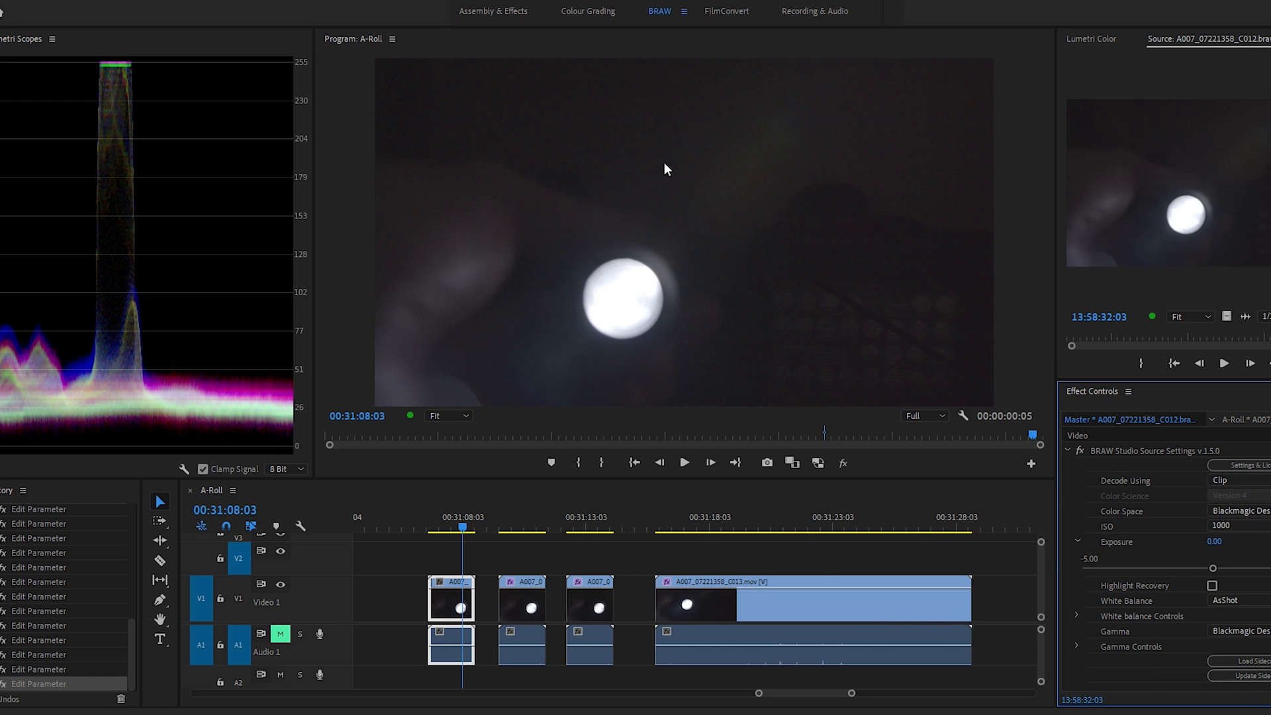
pyautogui.moveTo(657, 361)
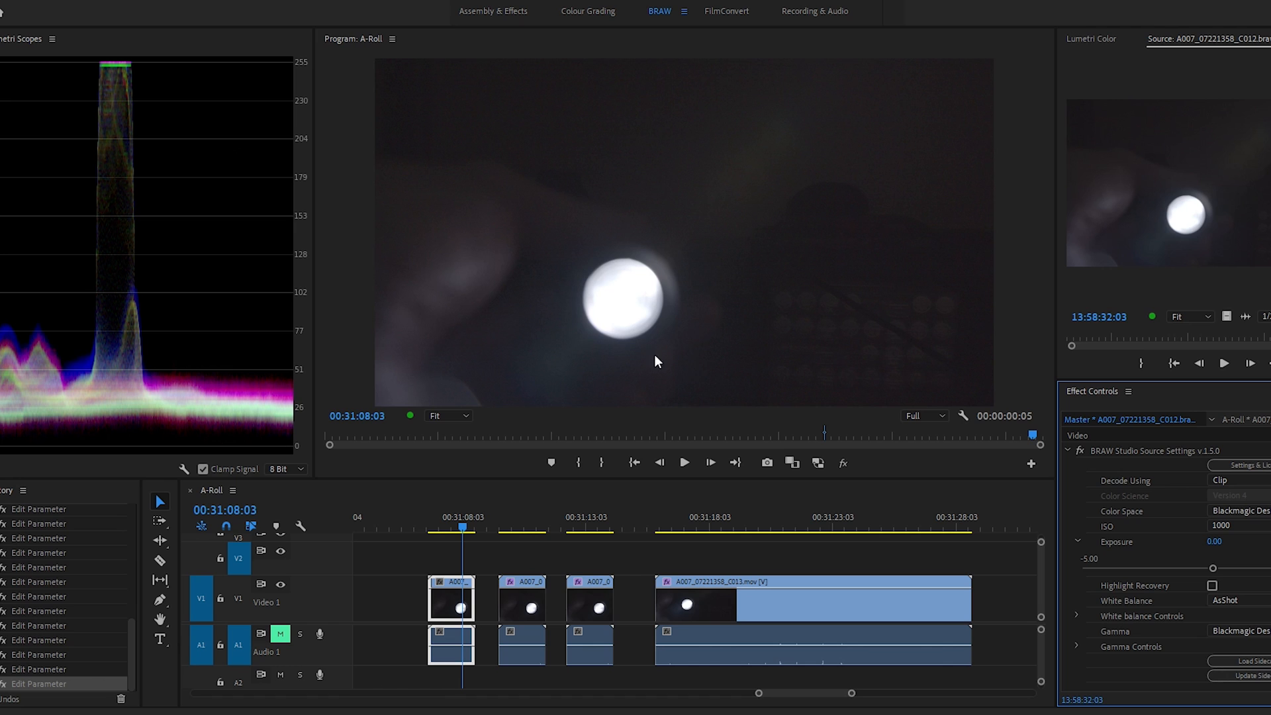
pyautogui.moveTo(69, 392)
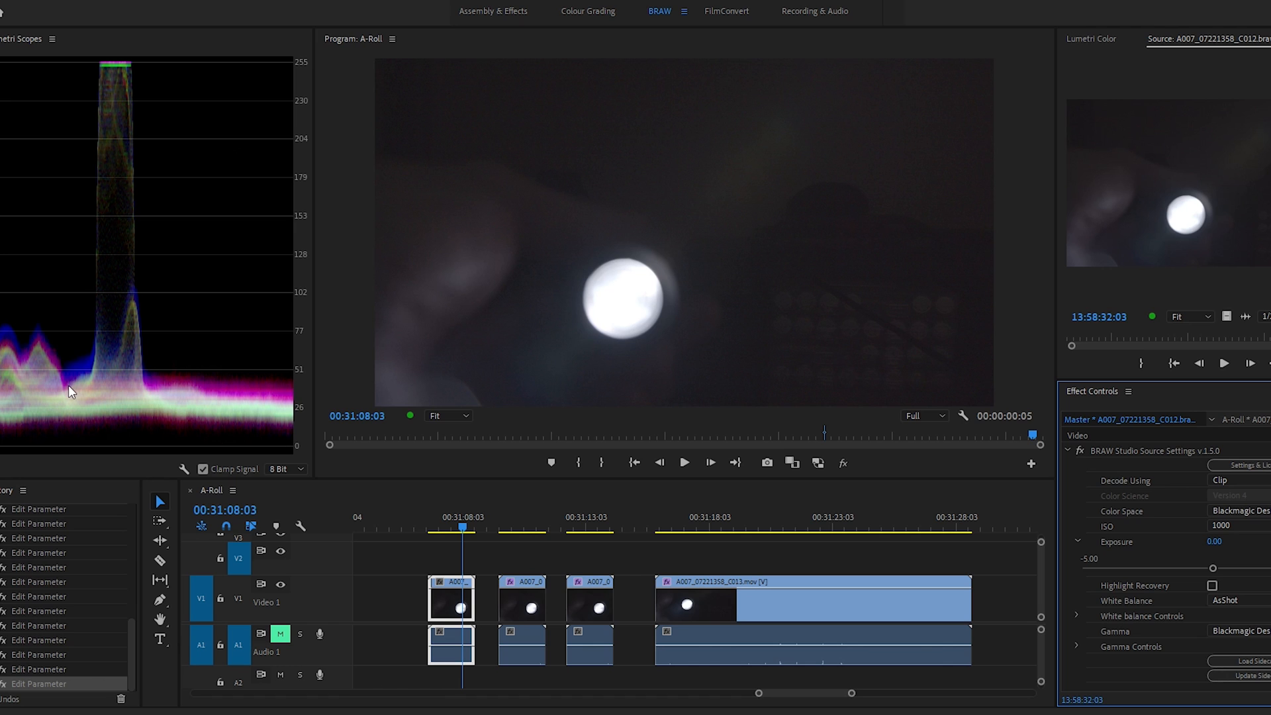
pyautogui.moveTo(122, 422)
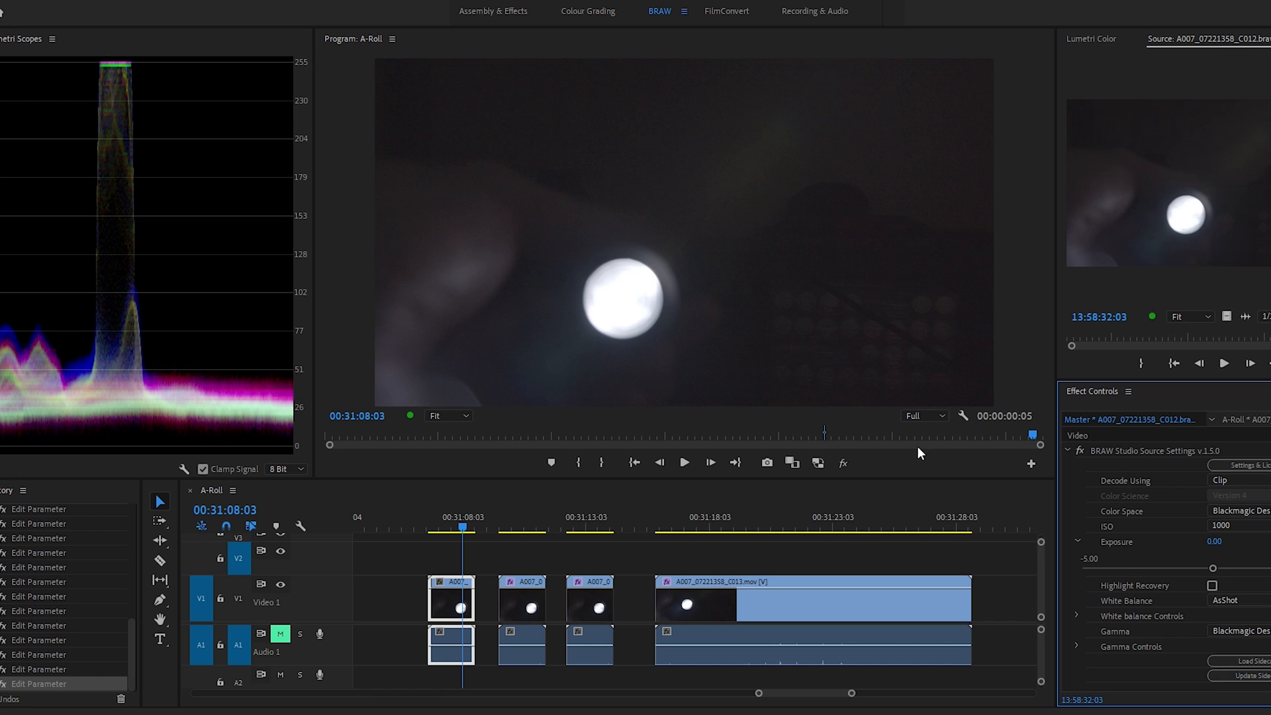
pyautogui.click(1210, 585)
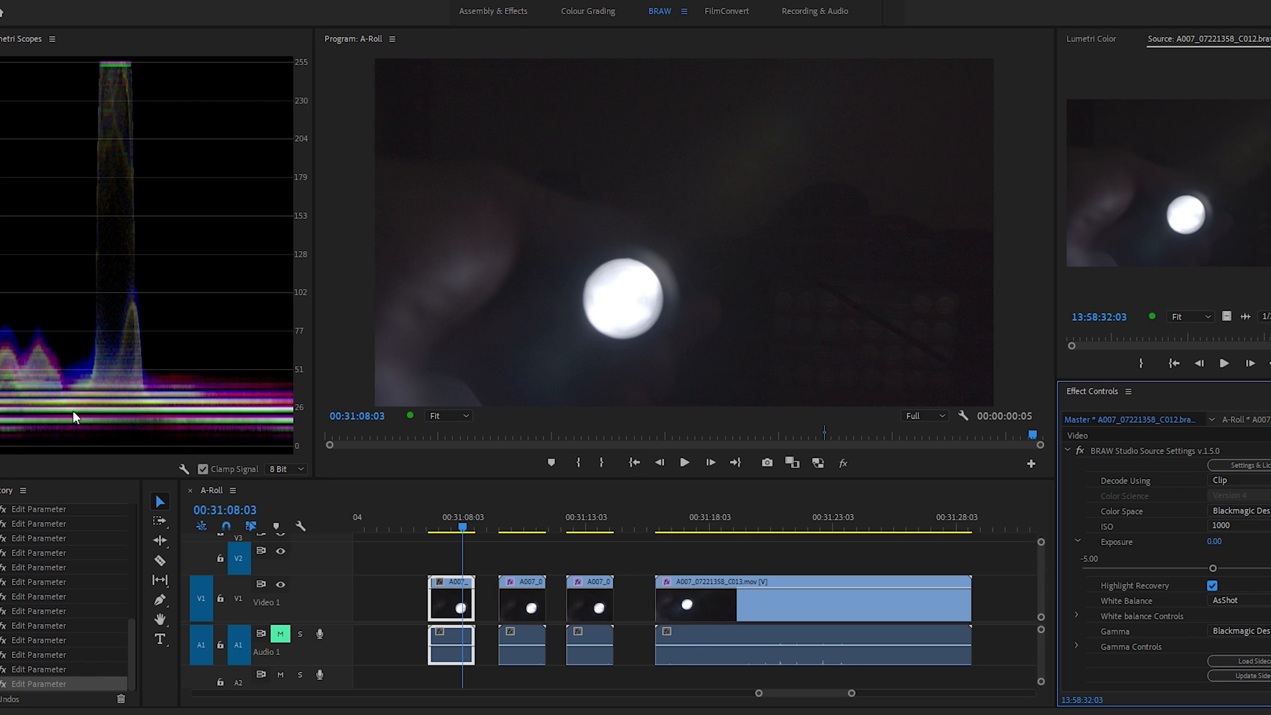
pyautogui.moveTo(959, 463)
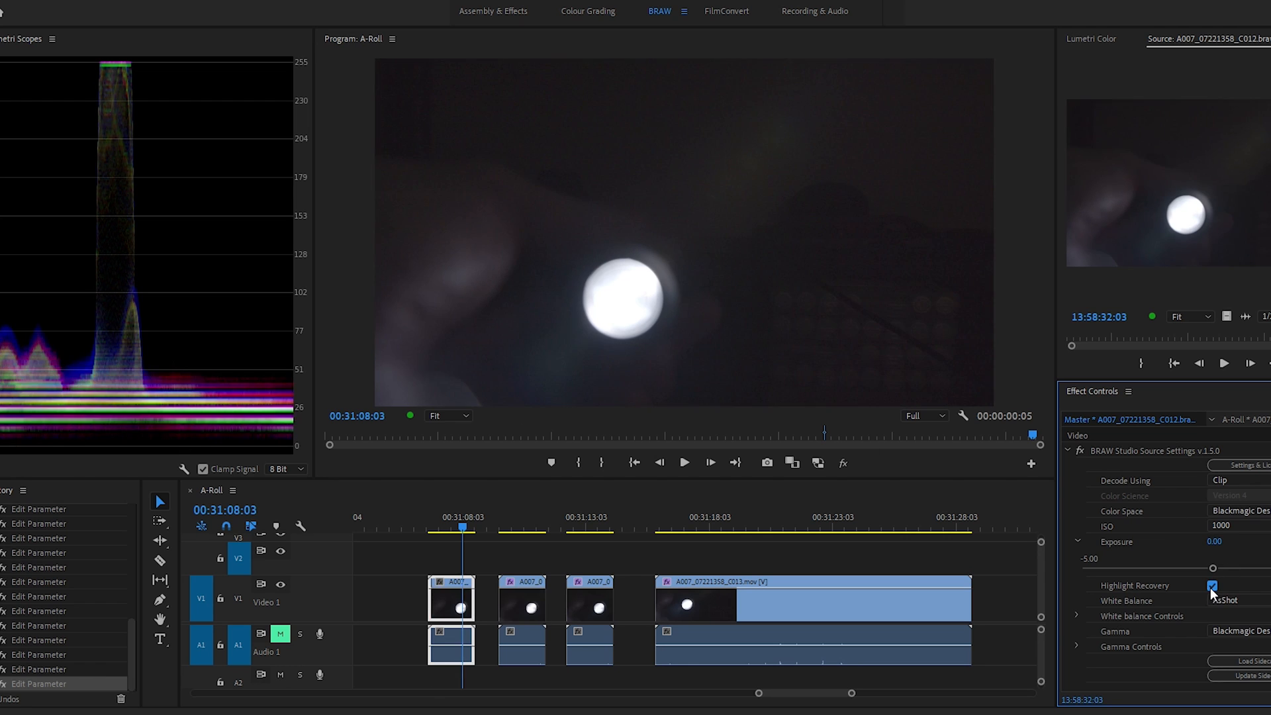
pyautogui.click(1221, 525)
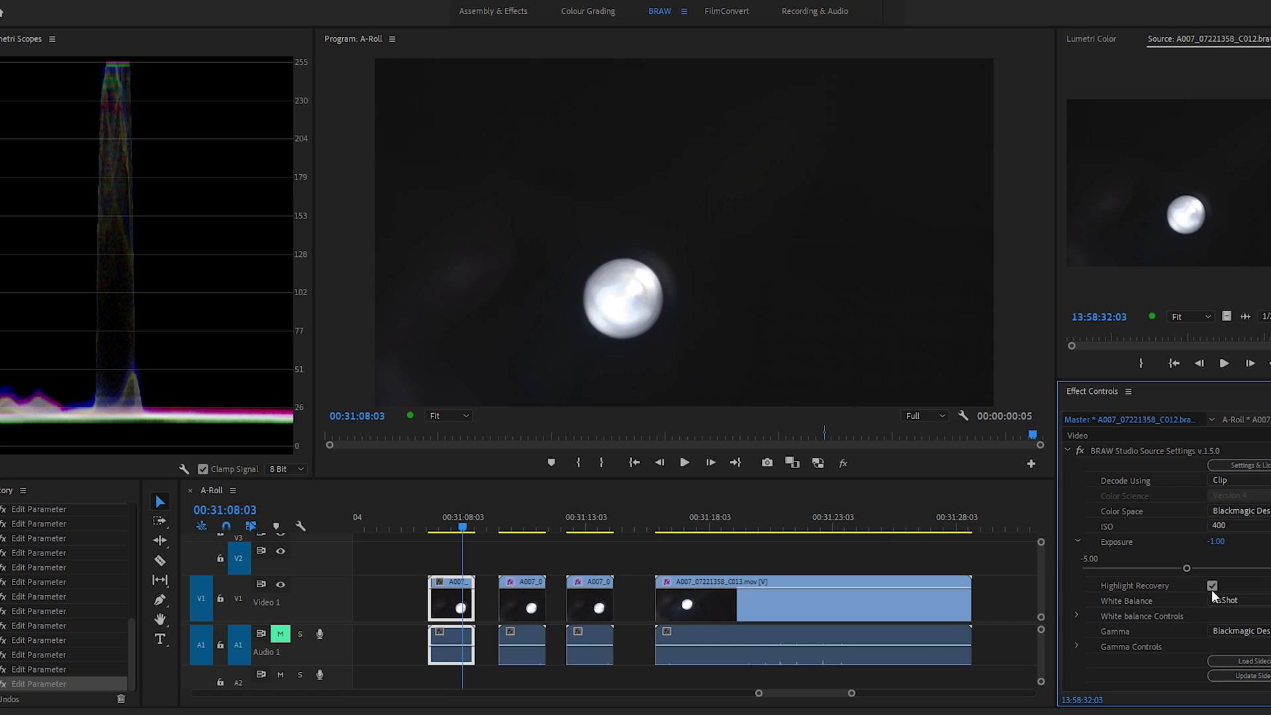
pyautogui.click(1211, 585)
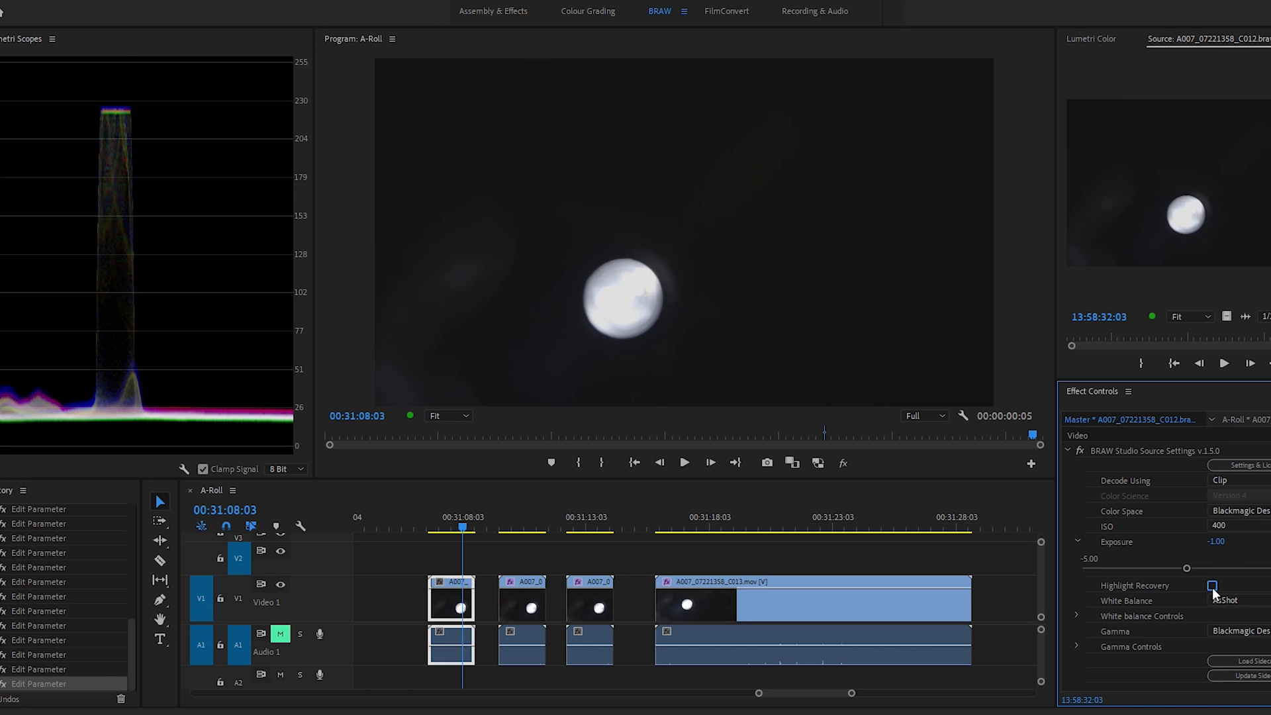
pyautogui.click(1209, 585)
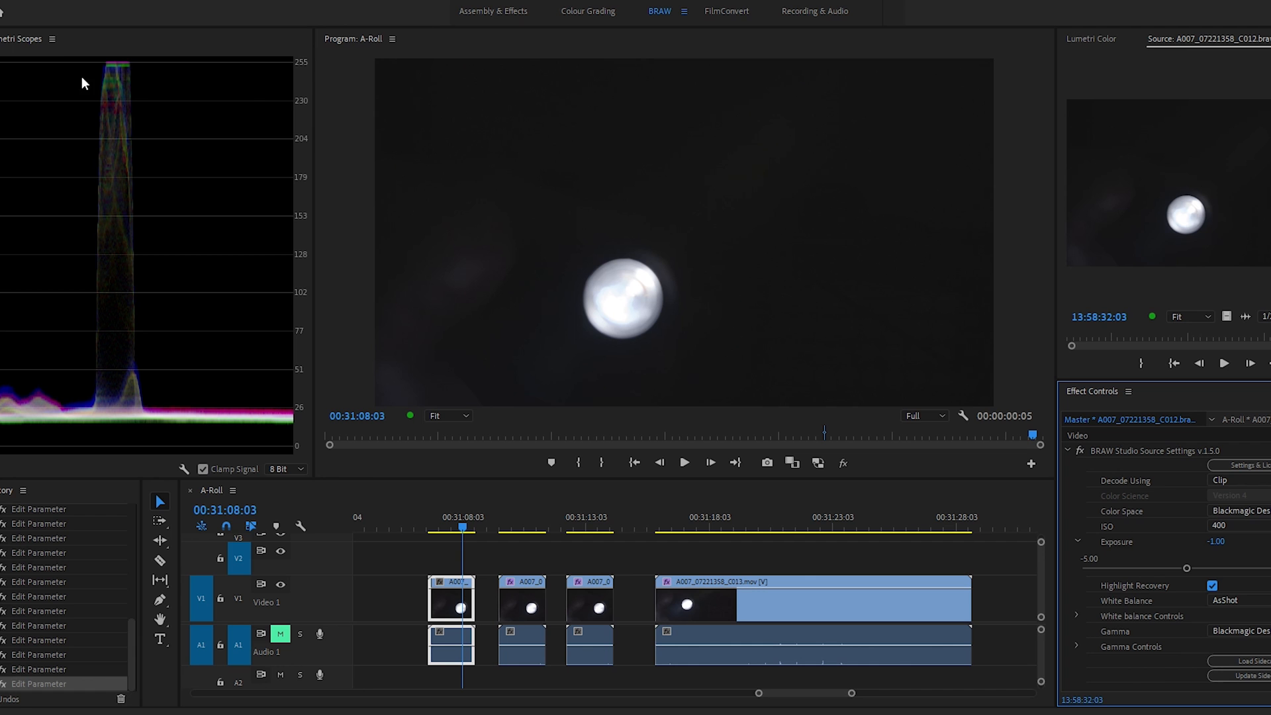
pyautogui.moveTo(261, 233)
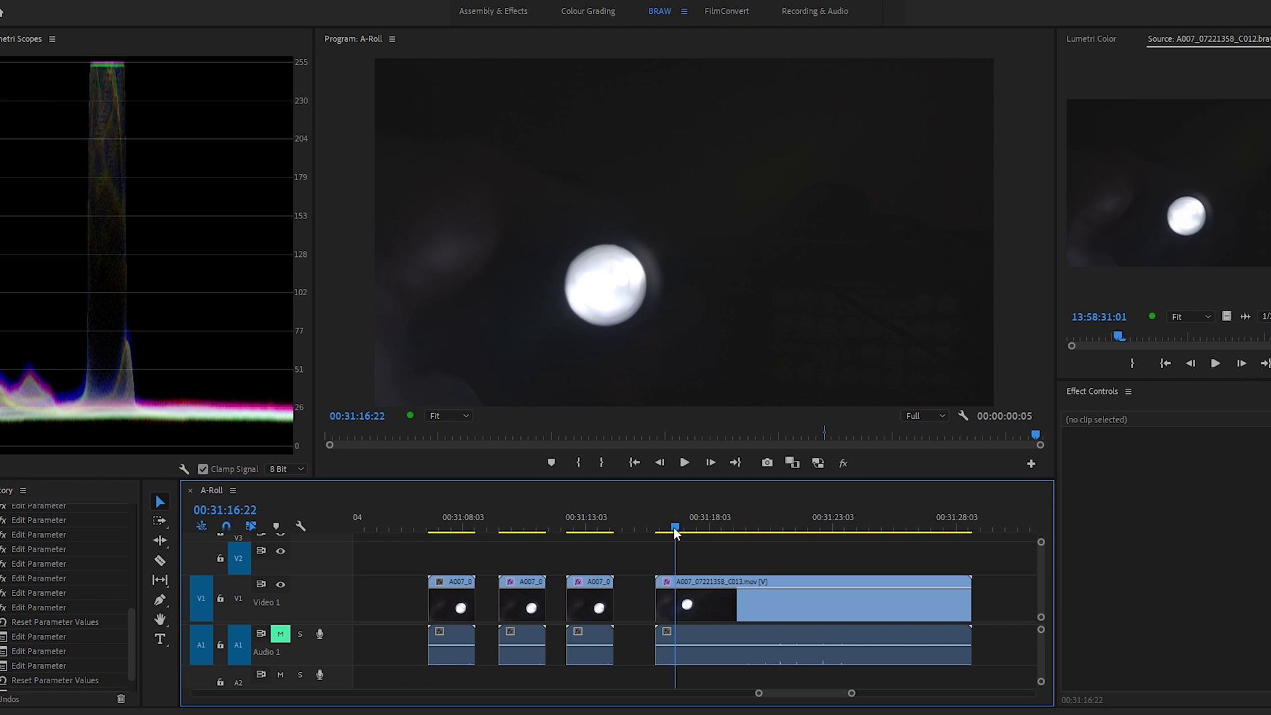
# Scrub the ProRes .mov clip and jump to about 00:31:25:06.
pyautogui.moveTo(675, 528); pyautogui.dragTo(760, 527)
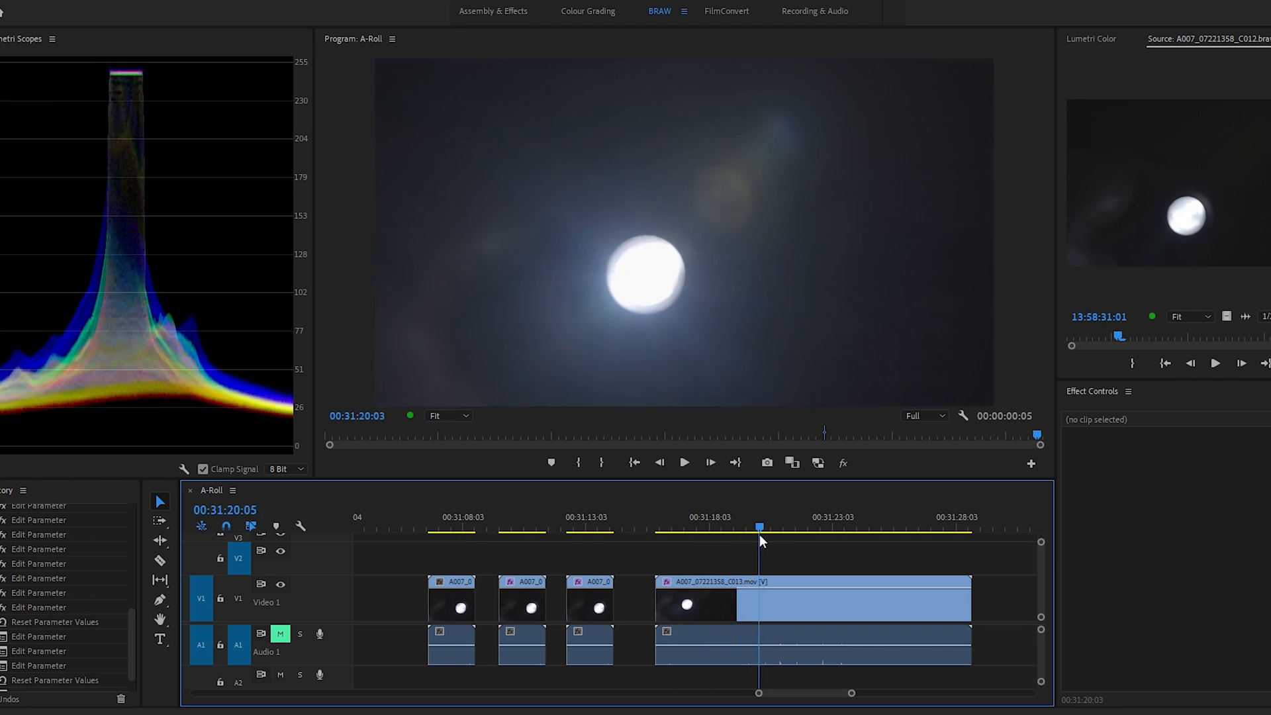
pyautogui.click(819, 533)
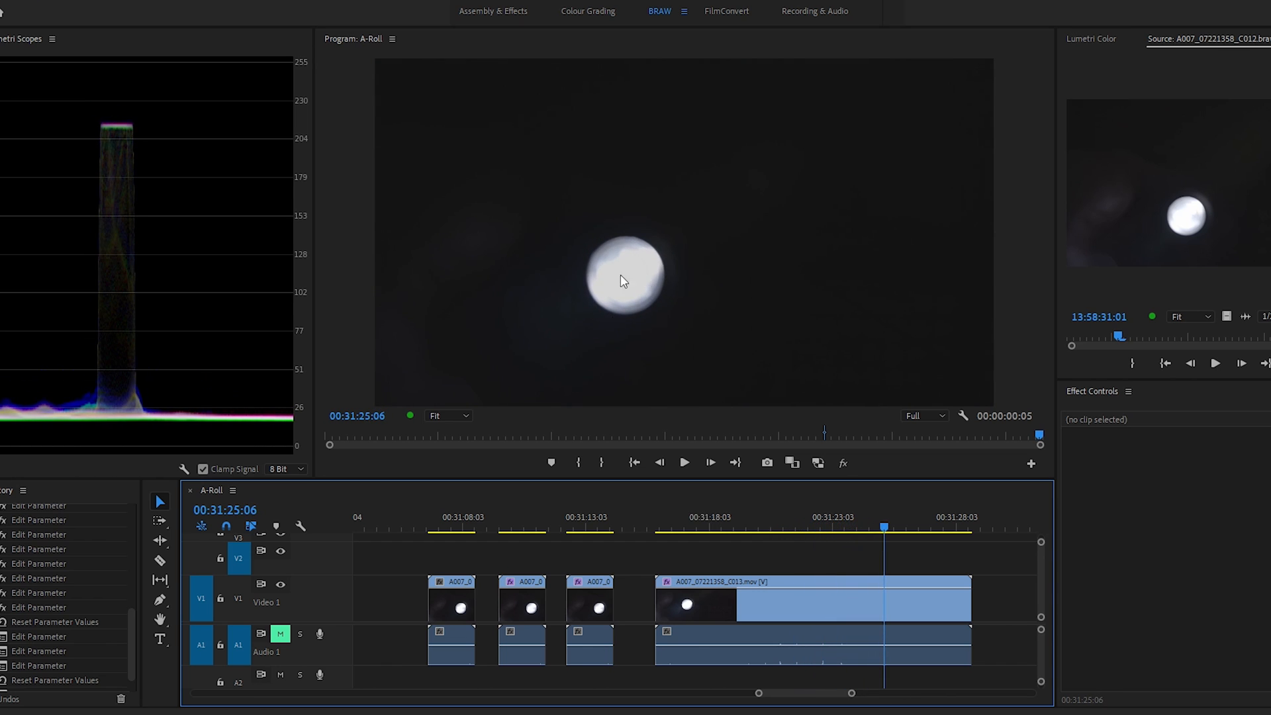
pyautogui.moveTo(634, 288)
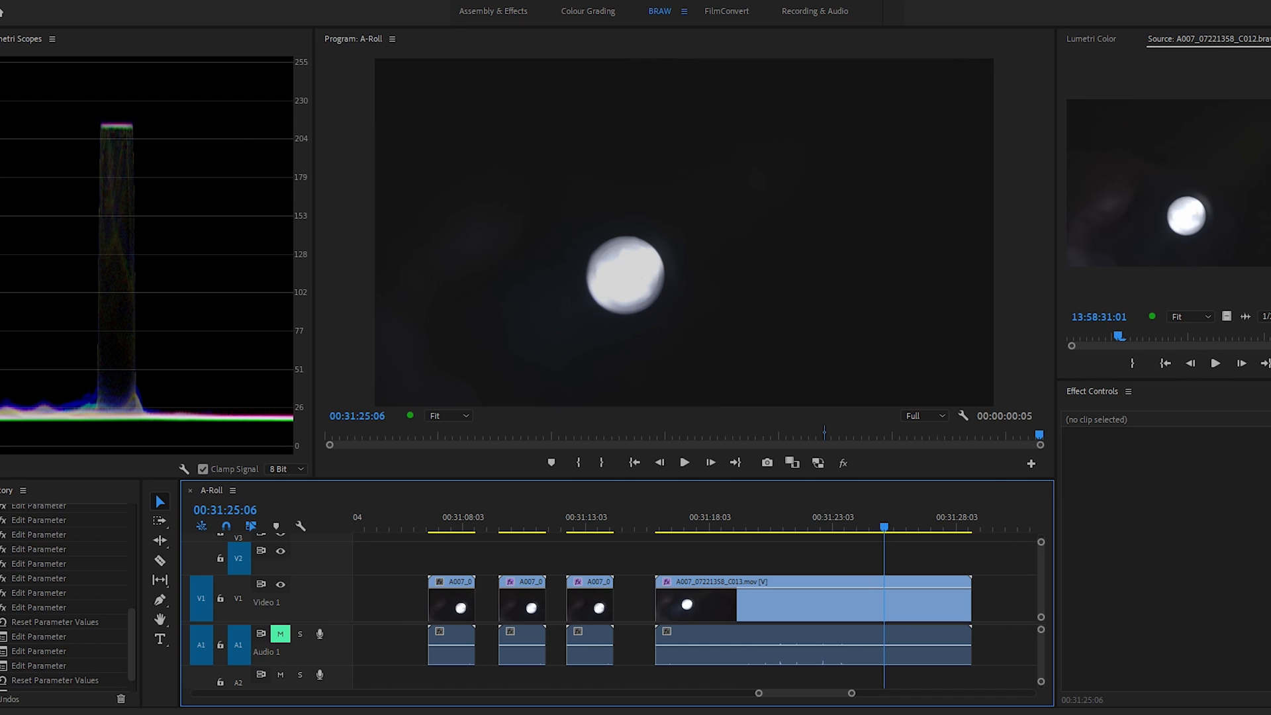
pyautogui.moveTo(992, 476)
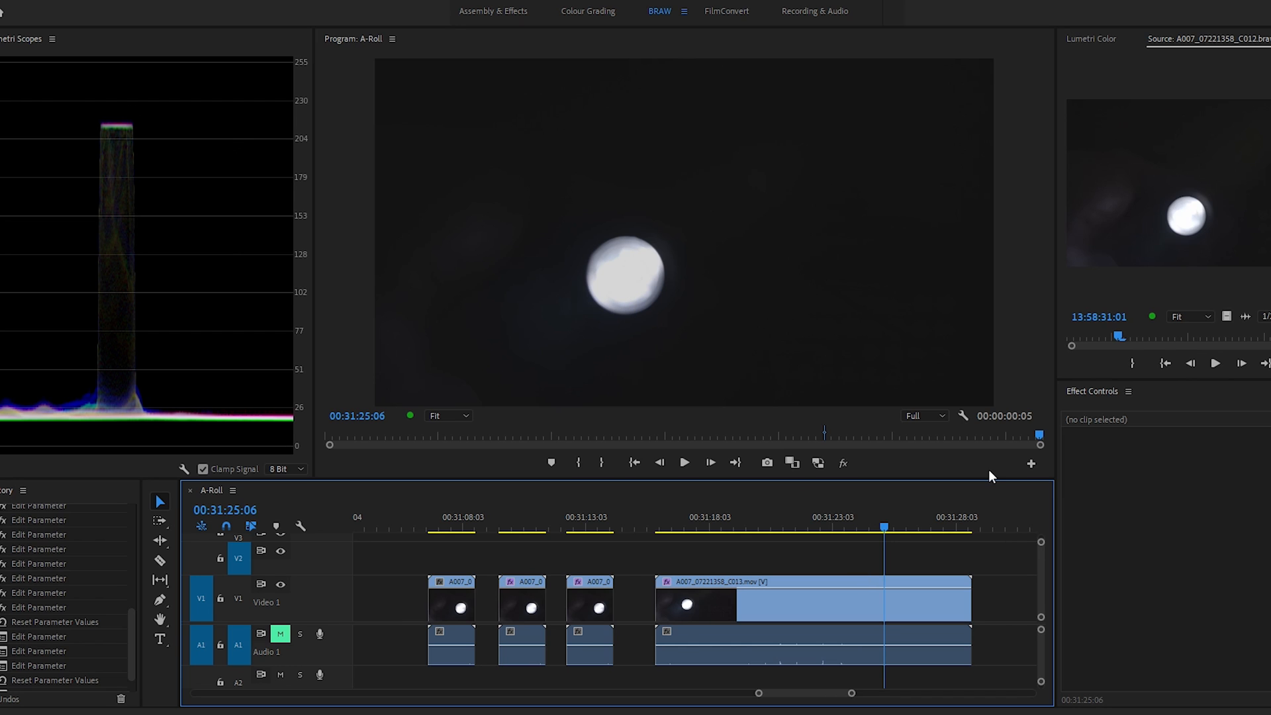